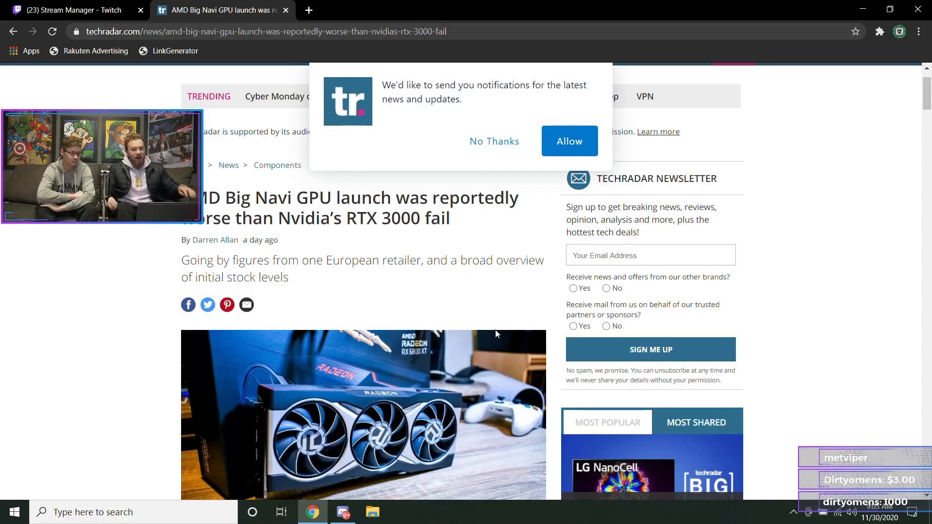
- Decline TechRadar's push notification prompt and close the newsletter sign-up popup
left_click(493, 141)
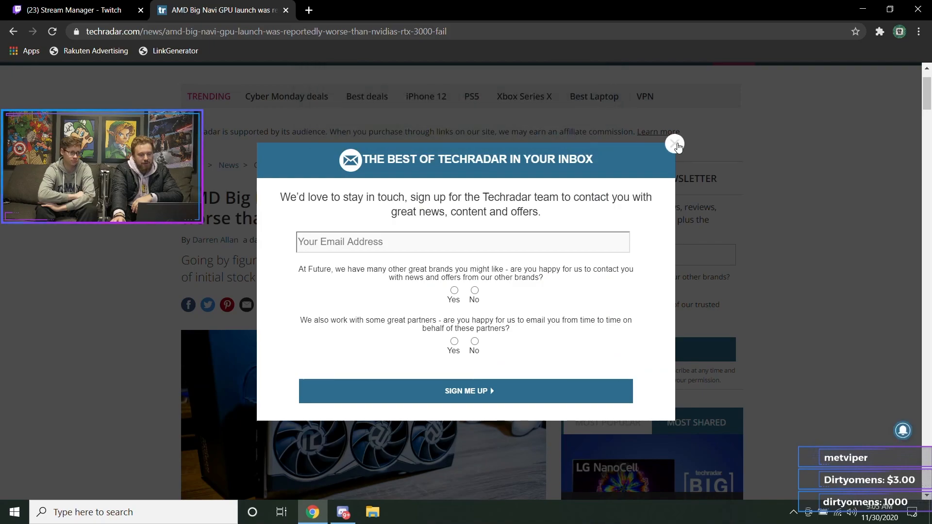
left_click(675, 146)
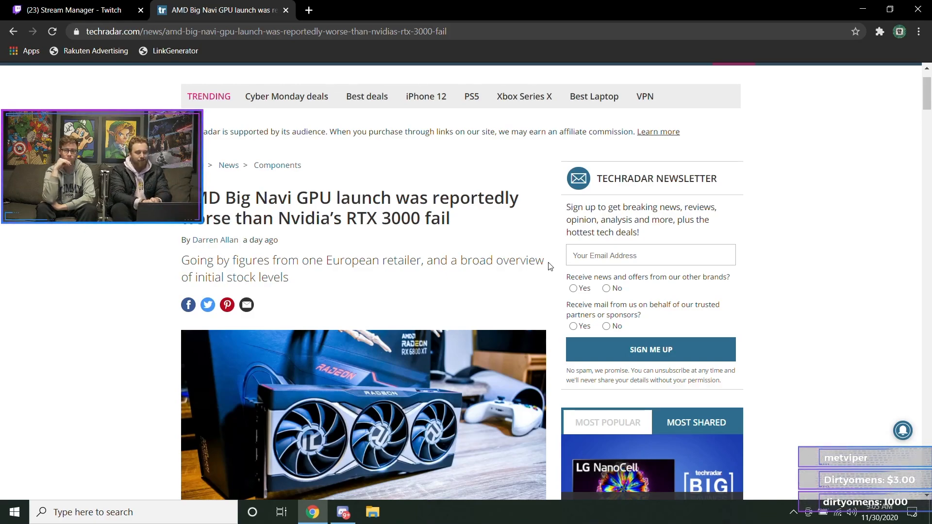
scroll("down", 3)
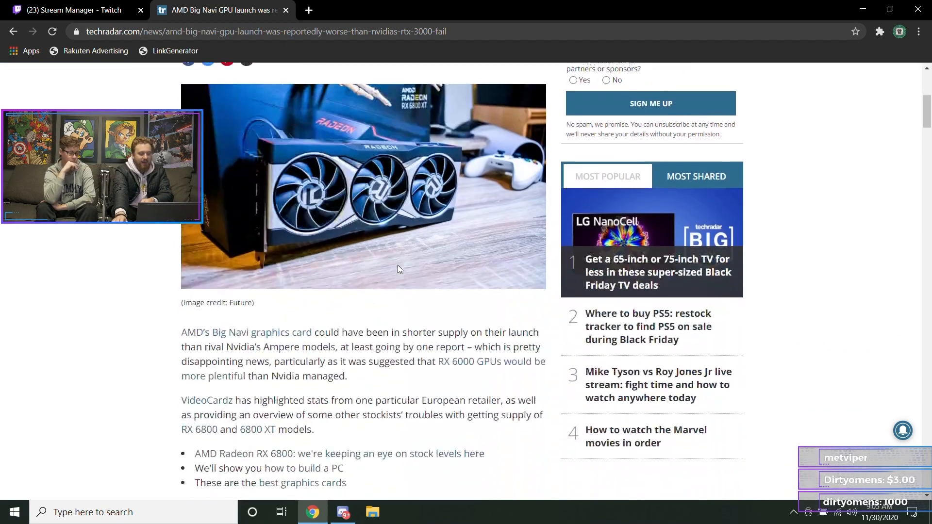
scroll("down", 3)
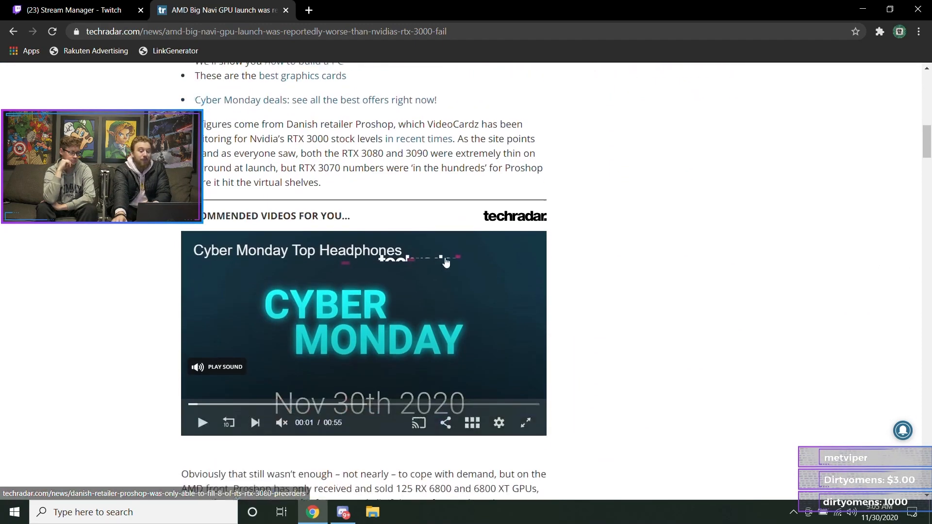
scroll("down", 3)
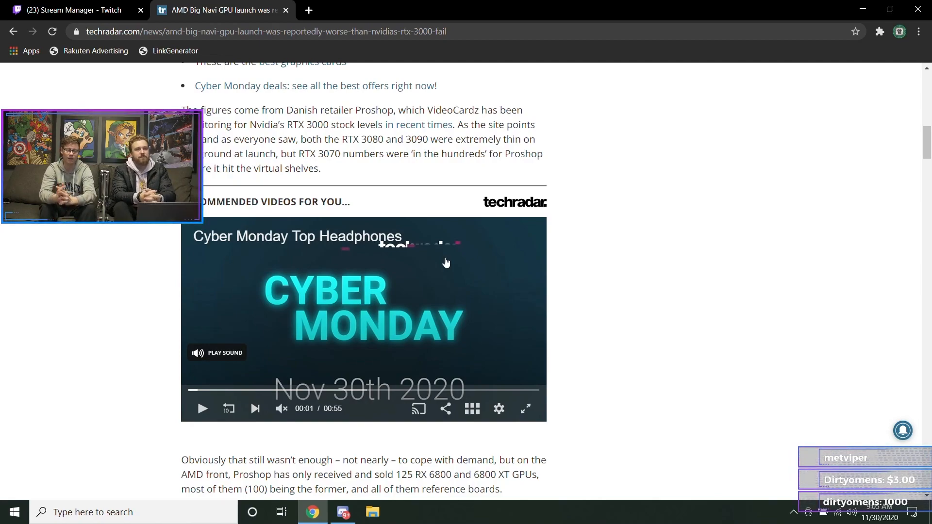
scroll("up", 3)
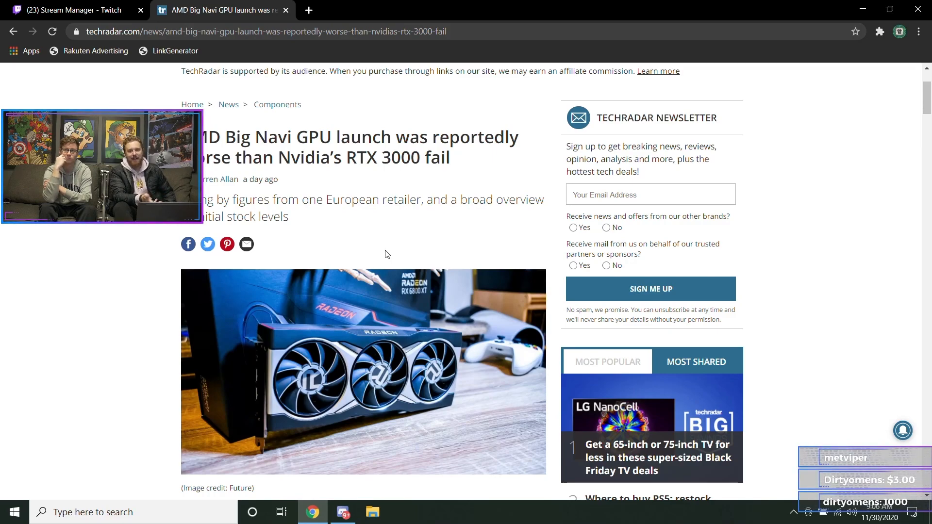
- Scroll the Big Navi article down past the custom-card shortage section
scroll("down", 3)
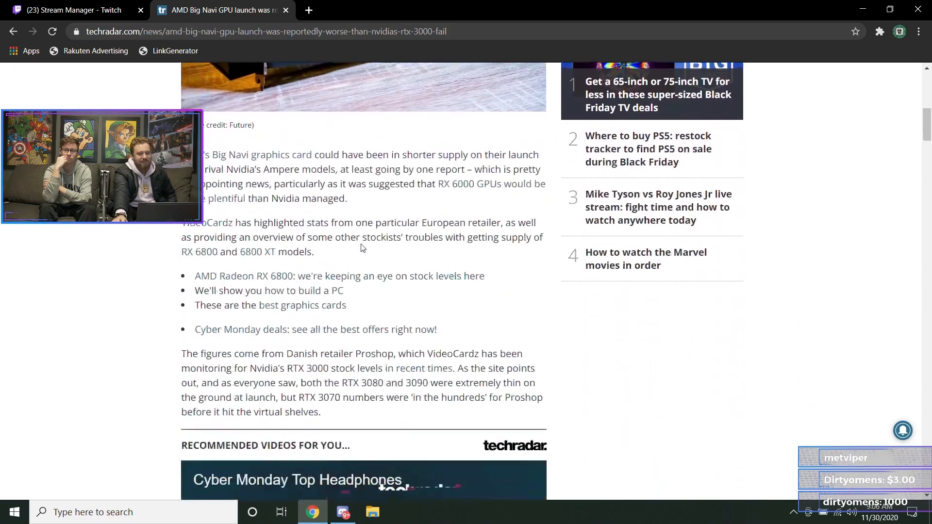
scroll("down", 3)
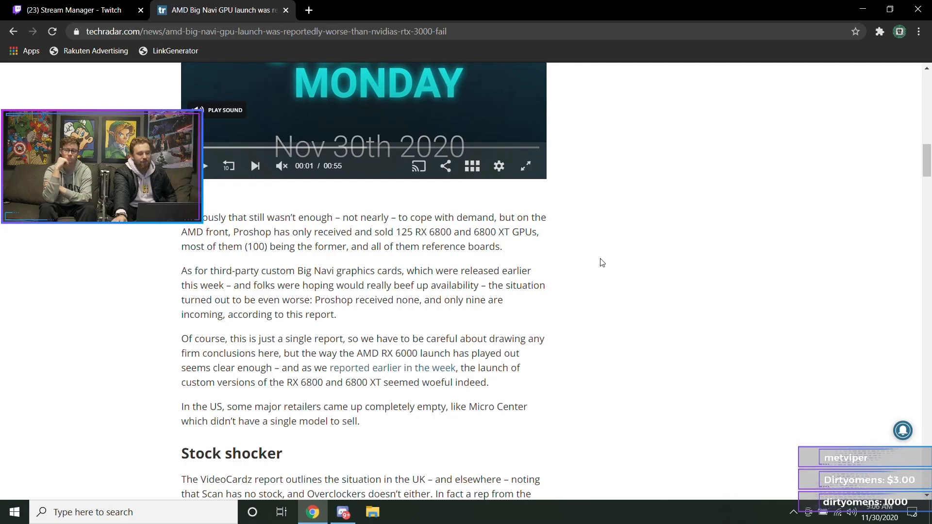
scroll("down", 3)
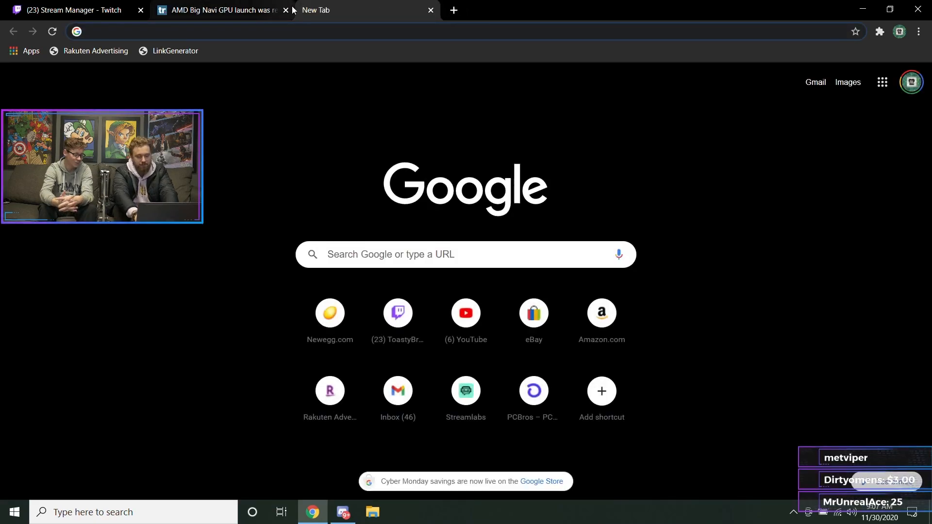
- Search Nvidia news, then Nvidia mining, and open Wccftech's story on RTX 30 GPUs sold to miners
type("nvidia d")
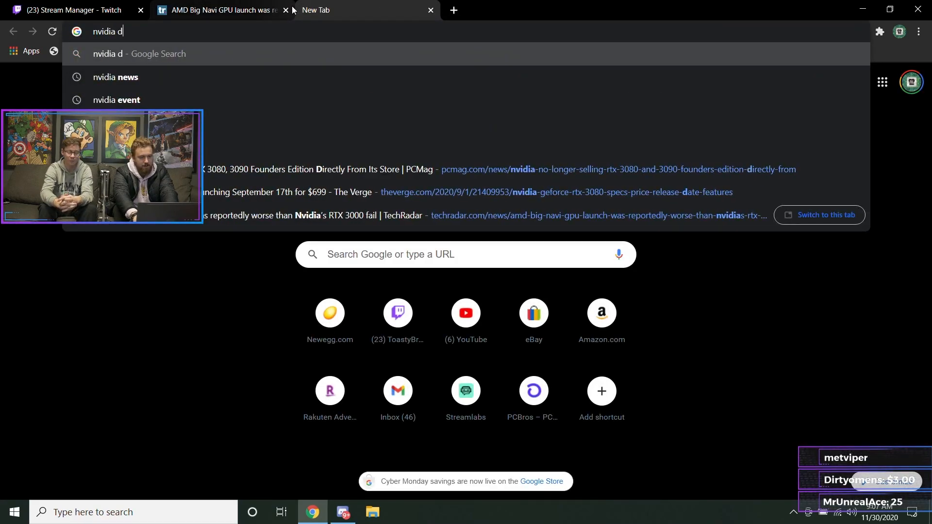
left_click(115, 77)
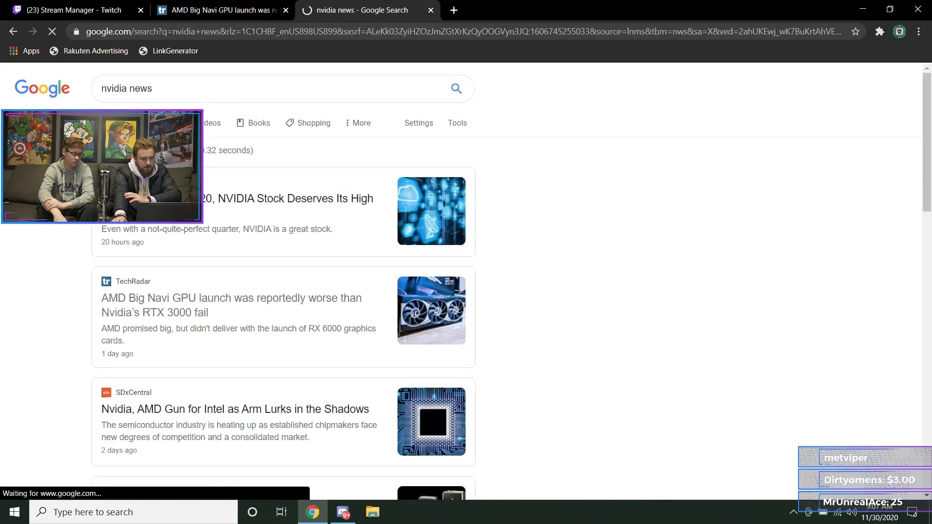
scroll("down", 3)
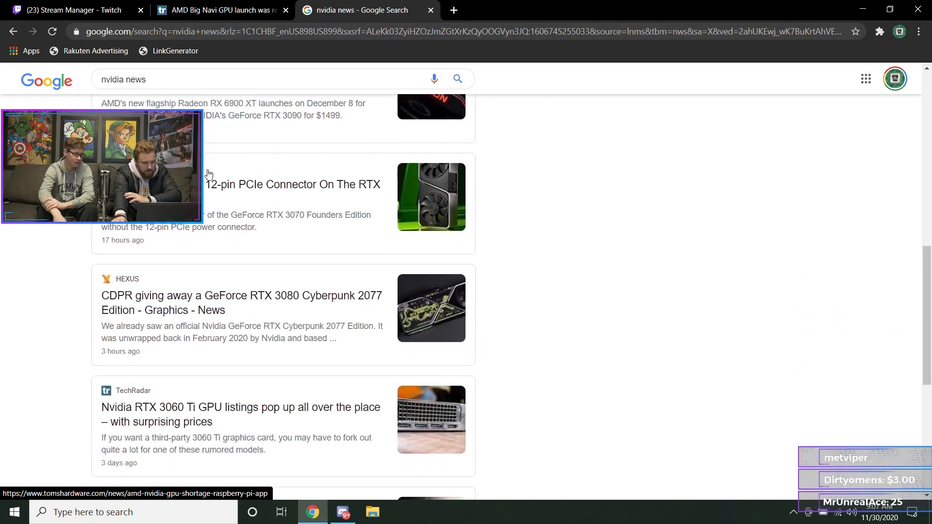
scroll("down", 3)
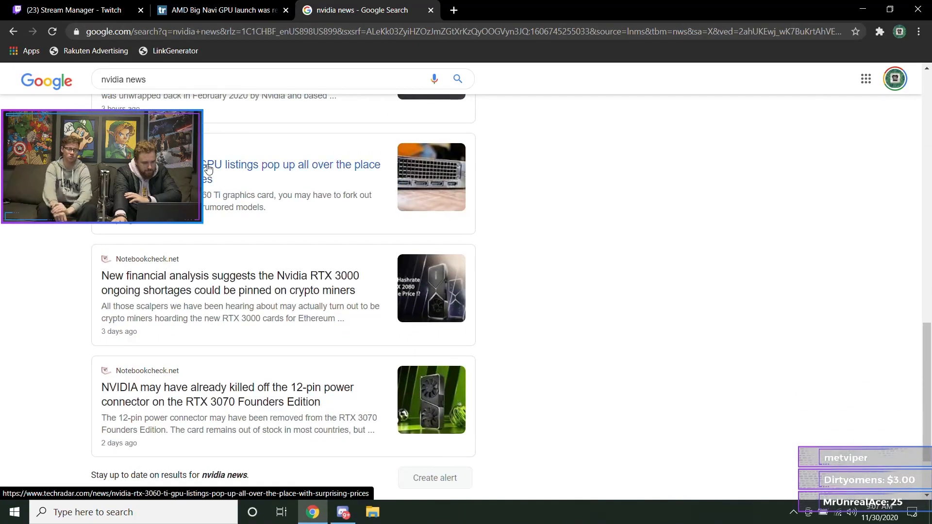
scroll("down", 3)
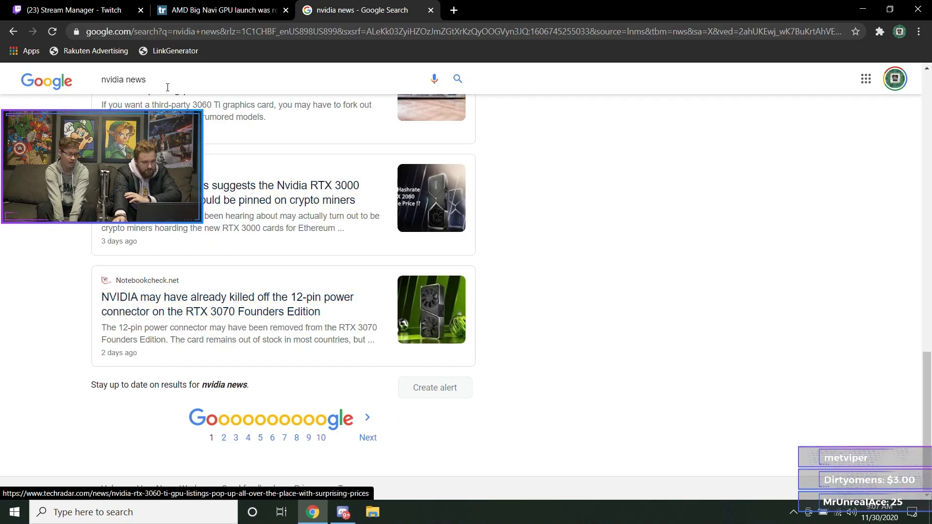
left_click(166, 79)
type("mining")
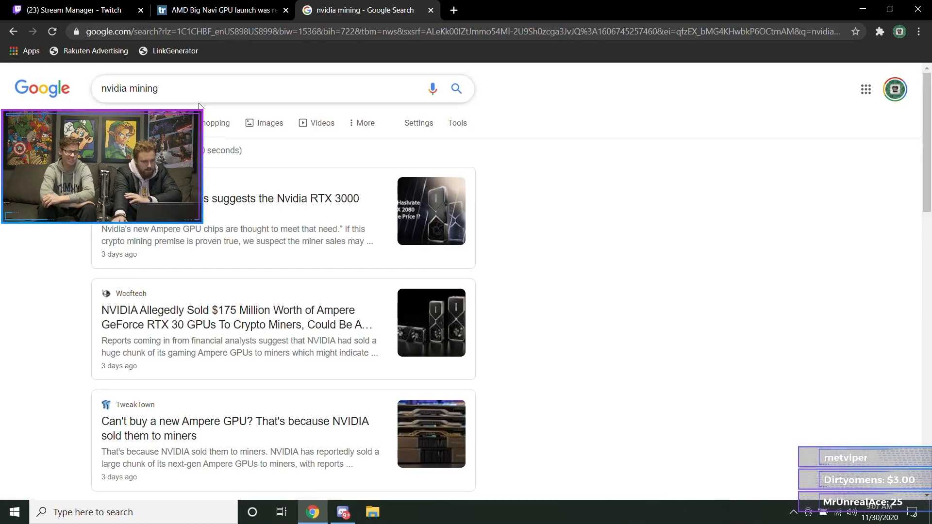
left_click(239, 316)
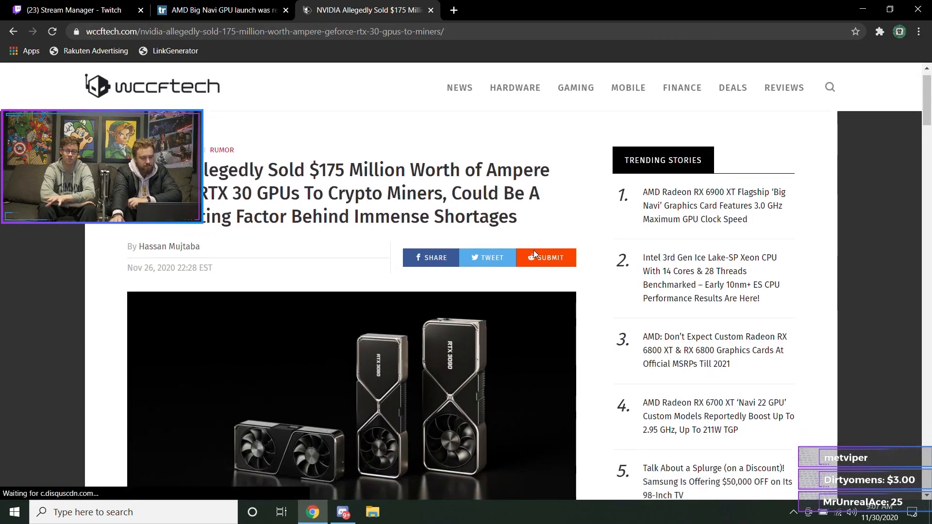
scroll("down", 3)
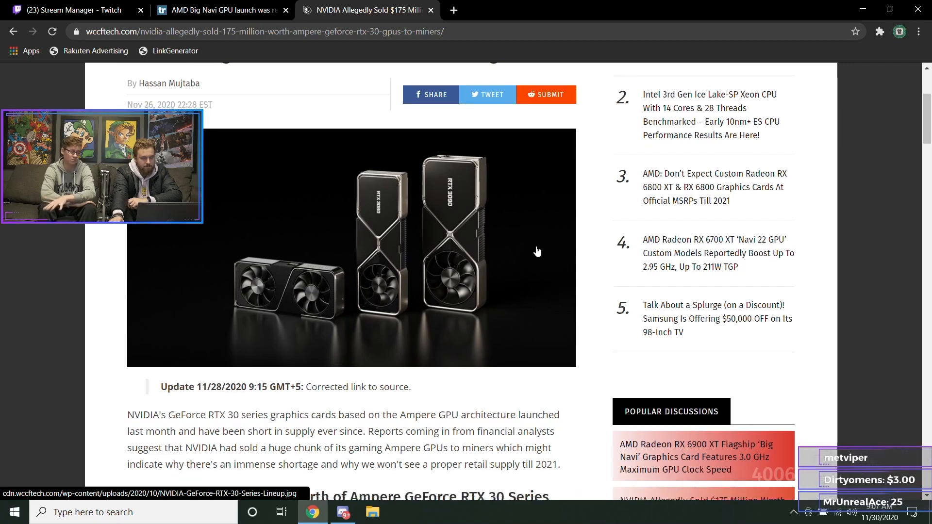
scroll("down", 3)
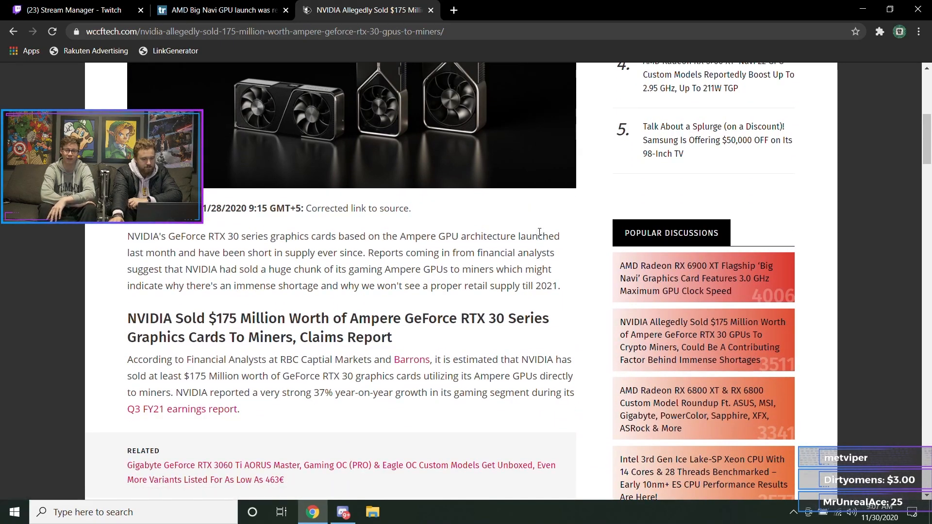
scroll("down", 3)
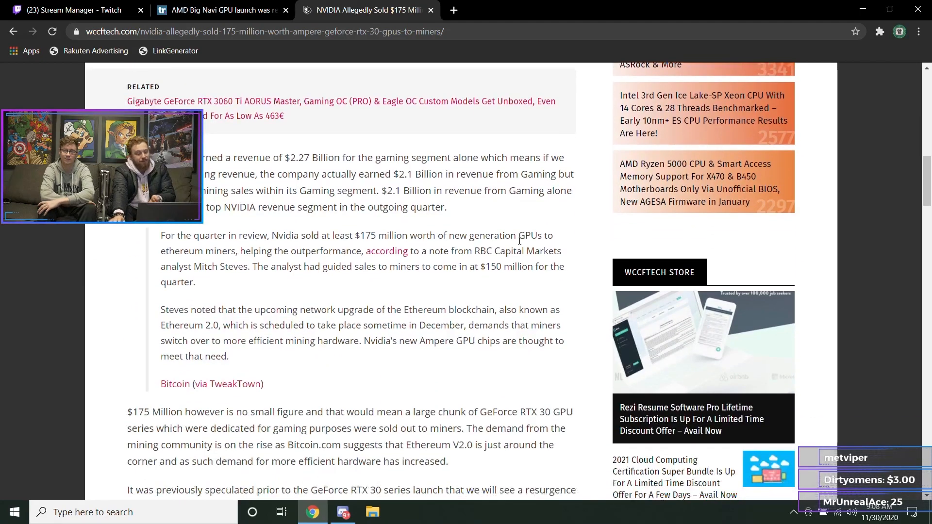
scroll("down", 3)
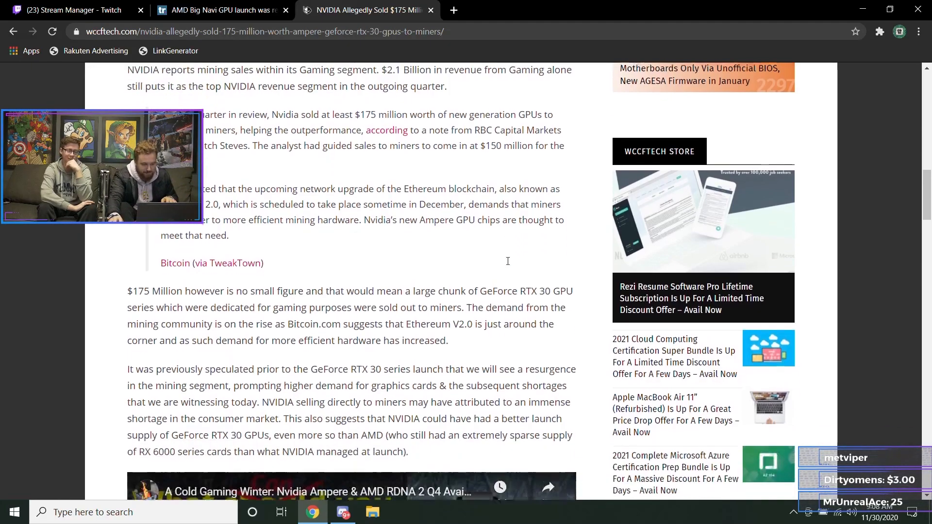
scroll("down", 3)
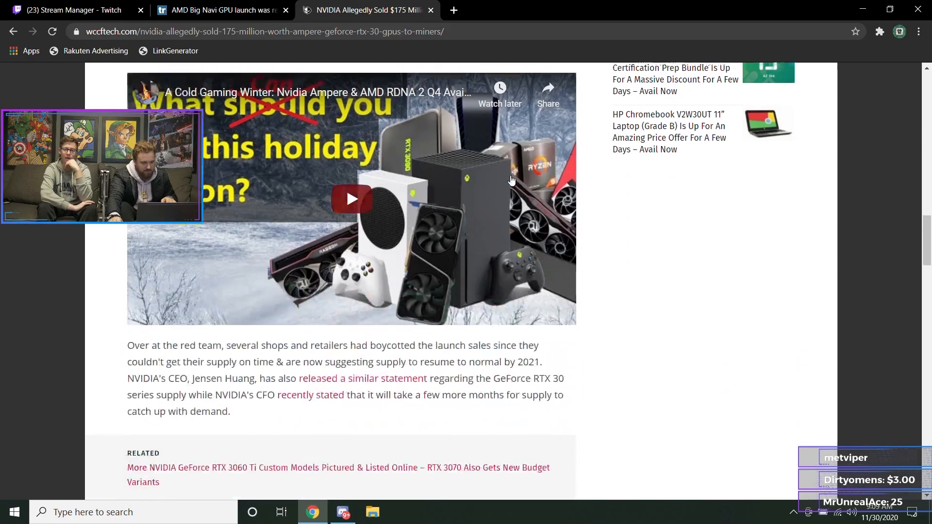
scroll("down", 3)
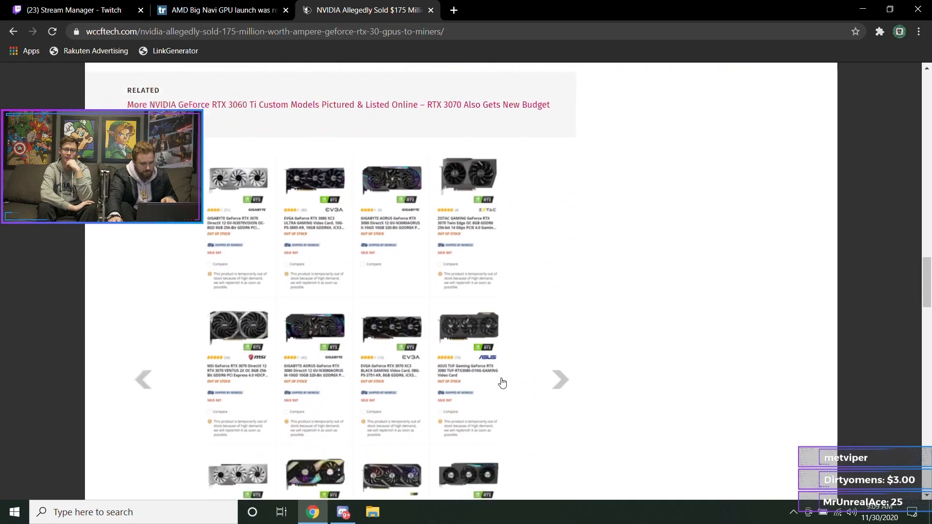
scroll("down", 3)
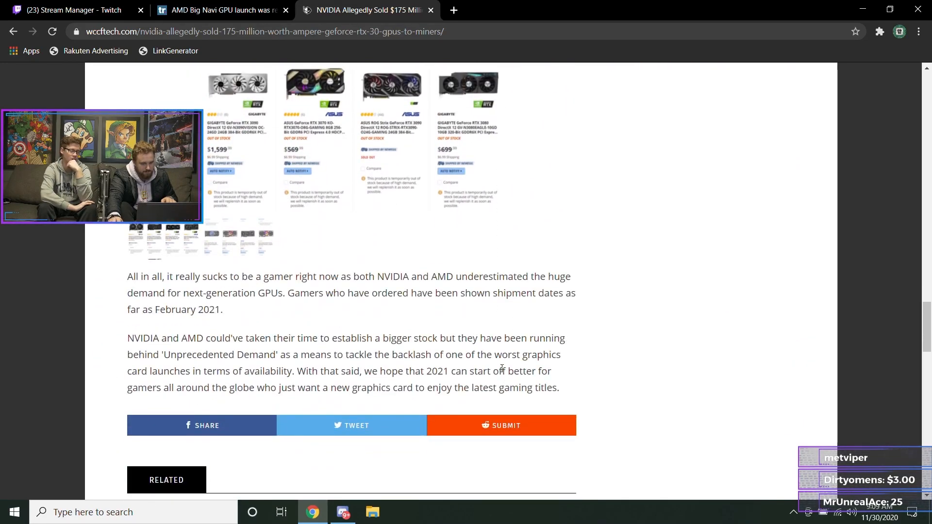
scroll("up", 3)
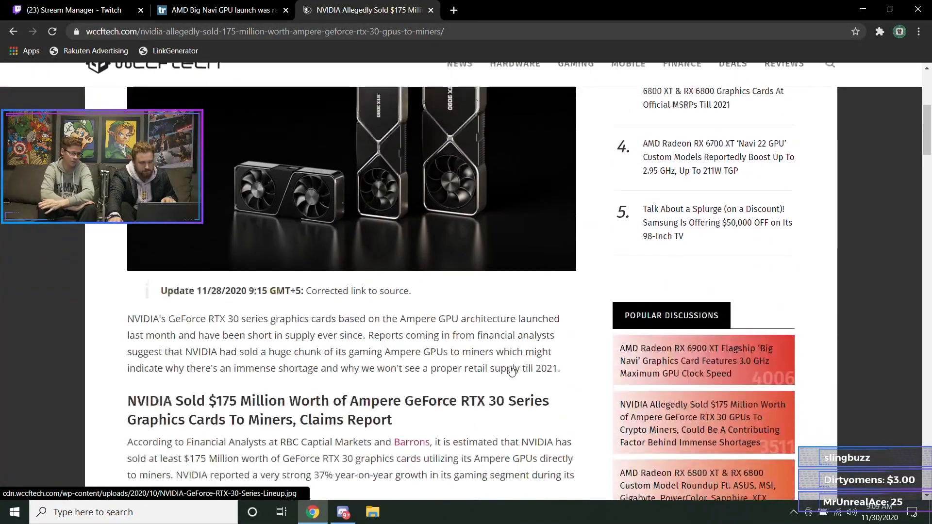
scroll("down", 3)
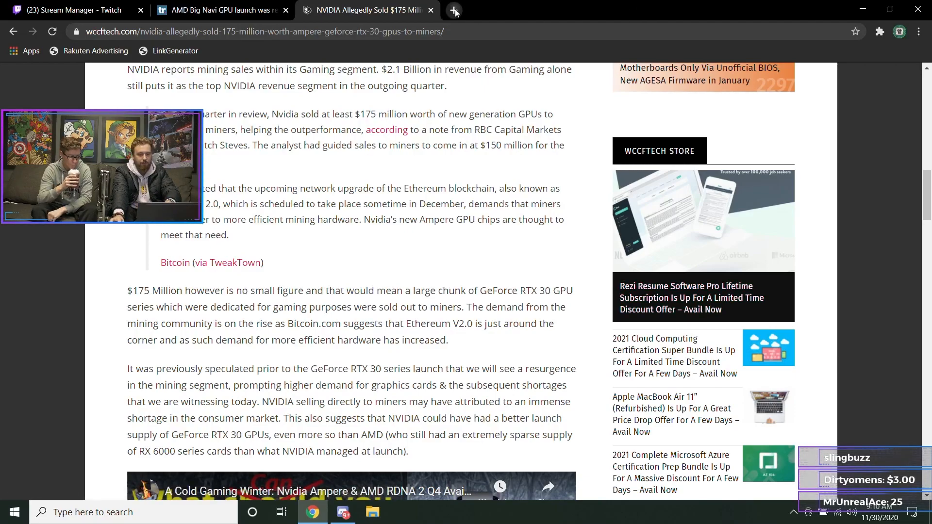
- Search Newegg for 5700xt in a new tab and browse the out-of-stock RX 5700 XT listings
left_click(453, 10)
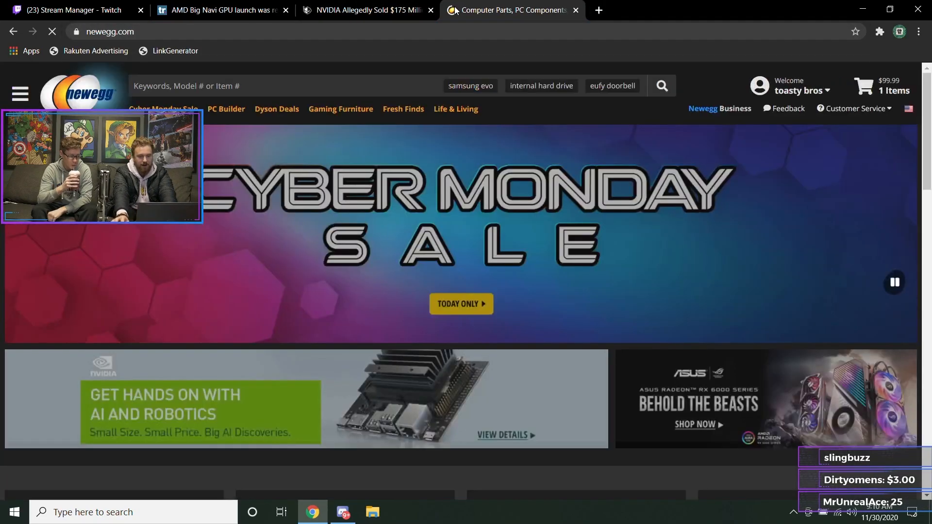
type("570")
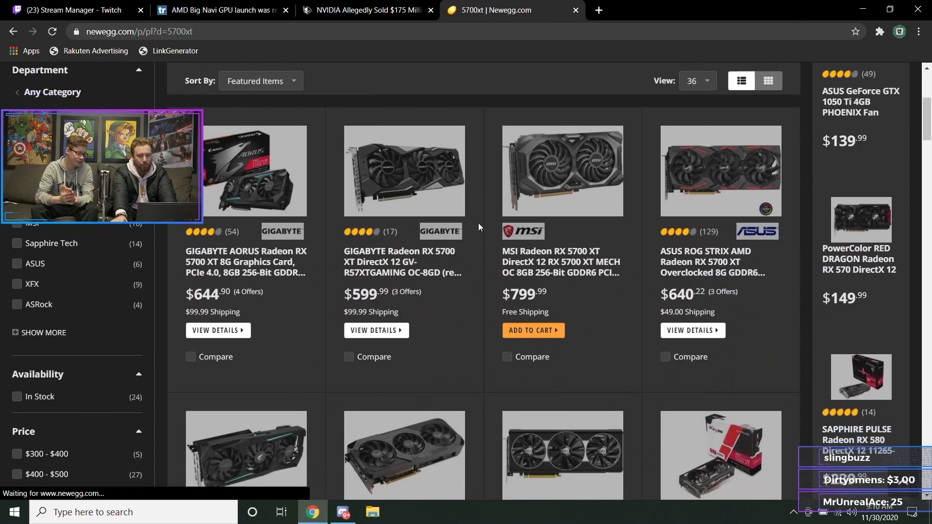
scroll("down", 3)
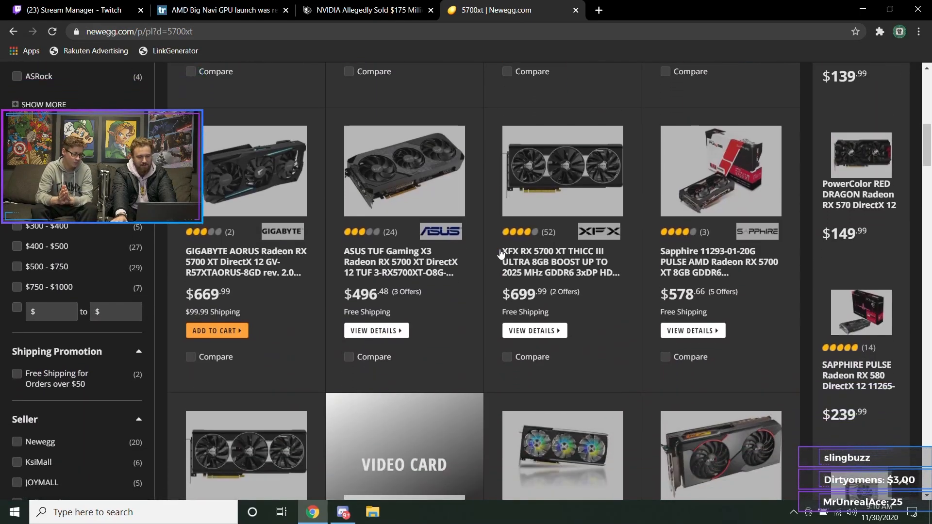
scroll("down", 3)
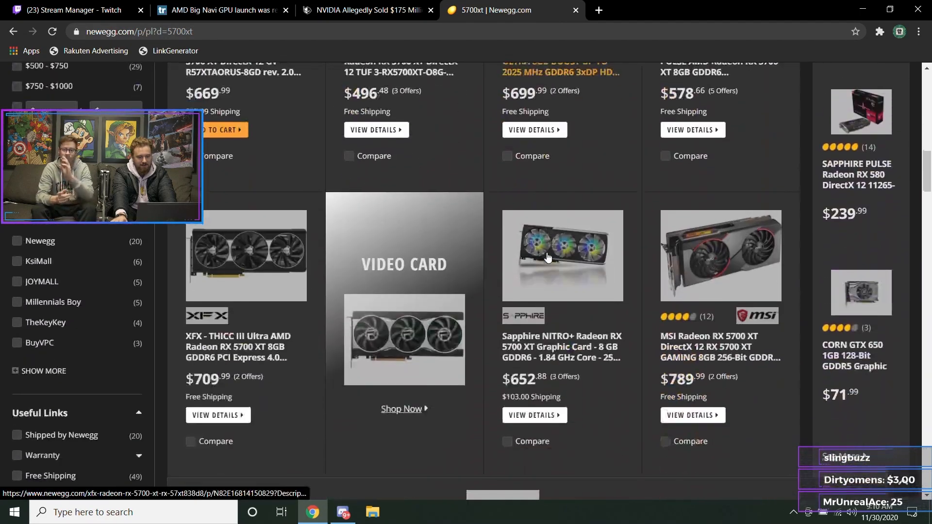
scroll("down", 3)
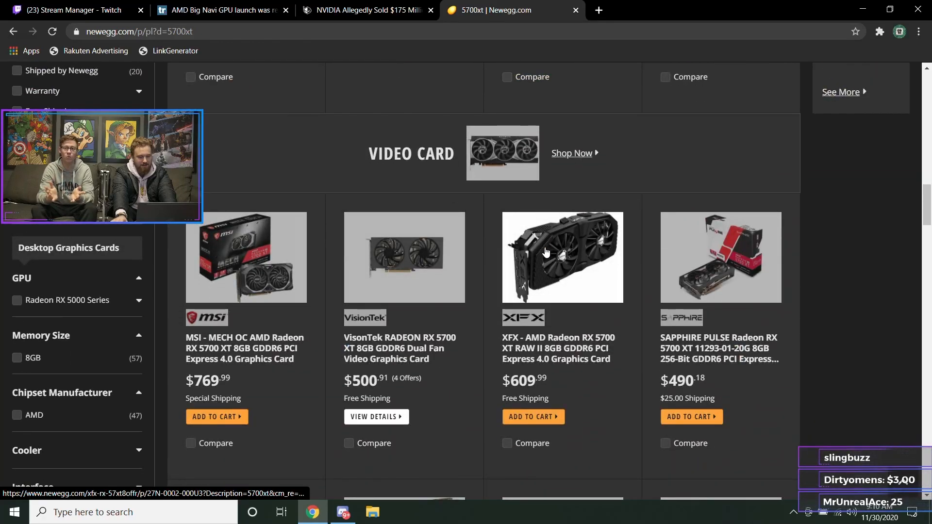
scroll("down", 3)
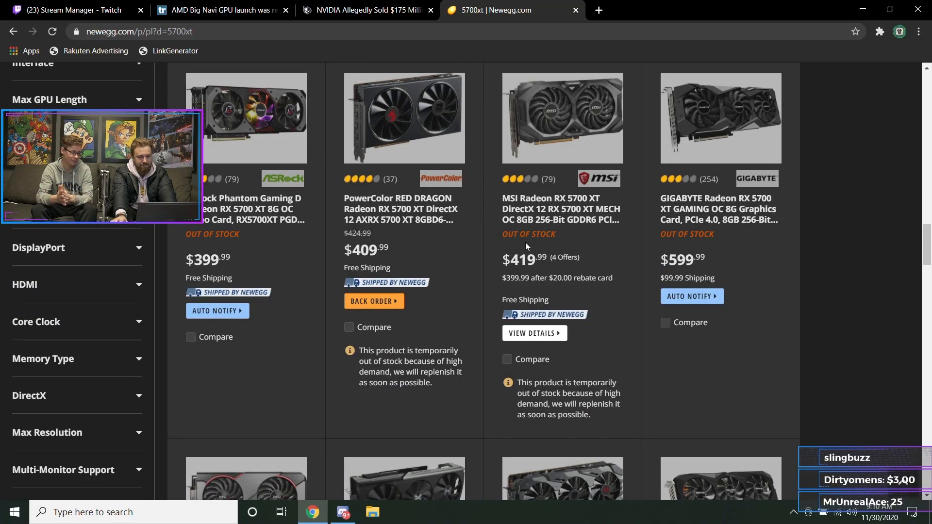
scroll("down", 3)
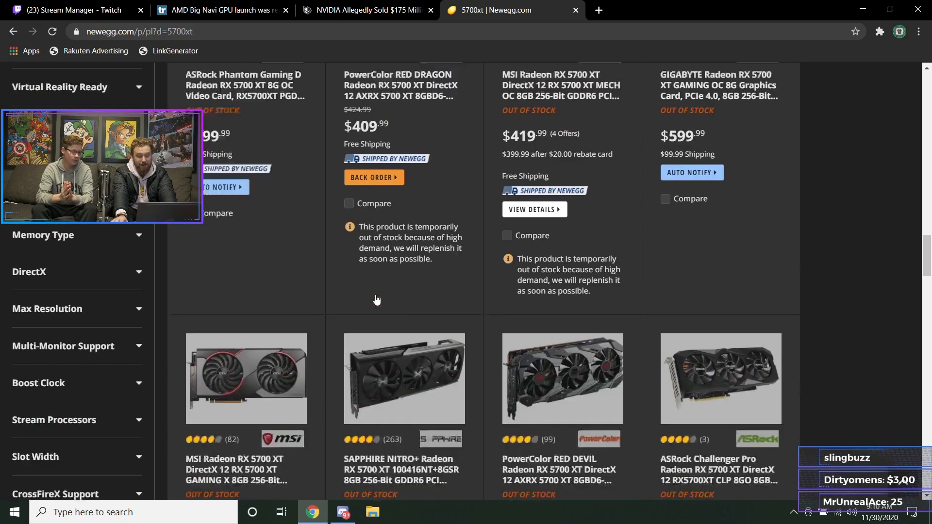
scroll("down", 3)
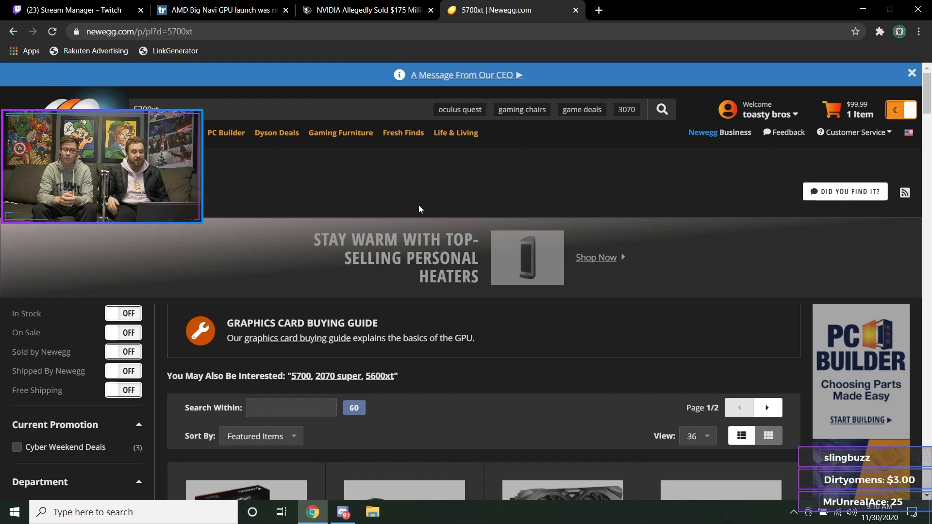
scroll("down", 3)
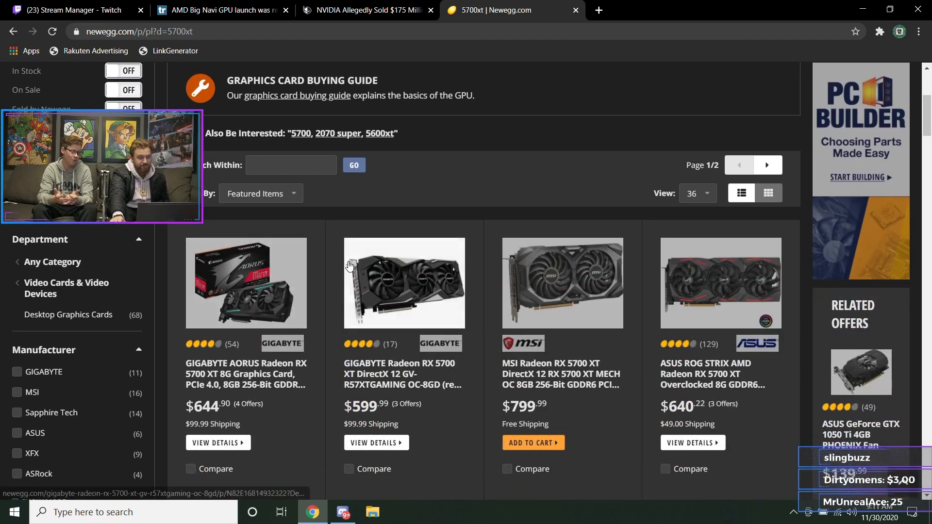